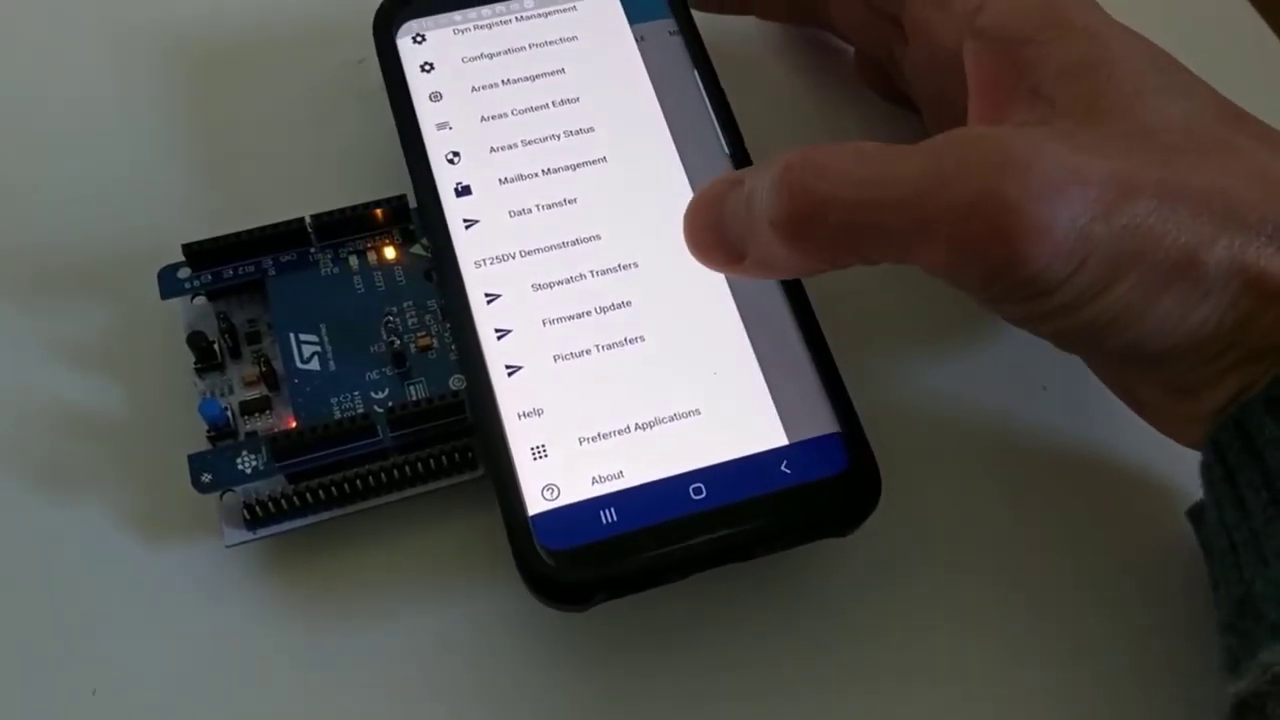
Open the Firmware Update demo and select the embedded 11956-byte demo firmware file.
click(577, 322)
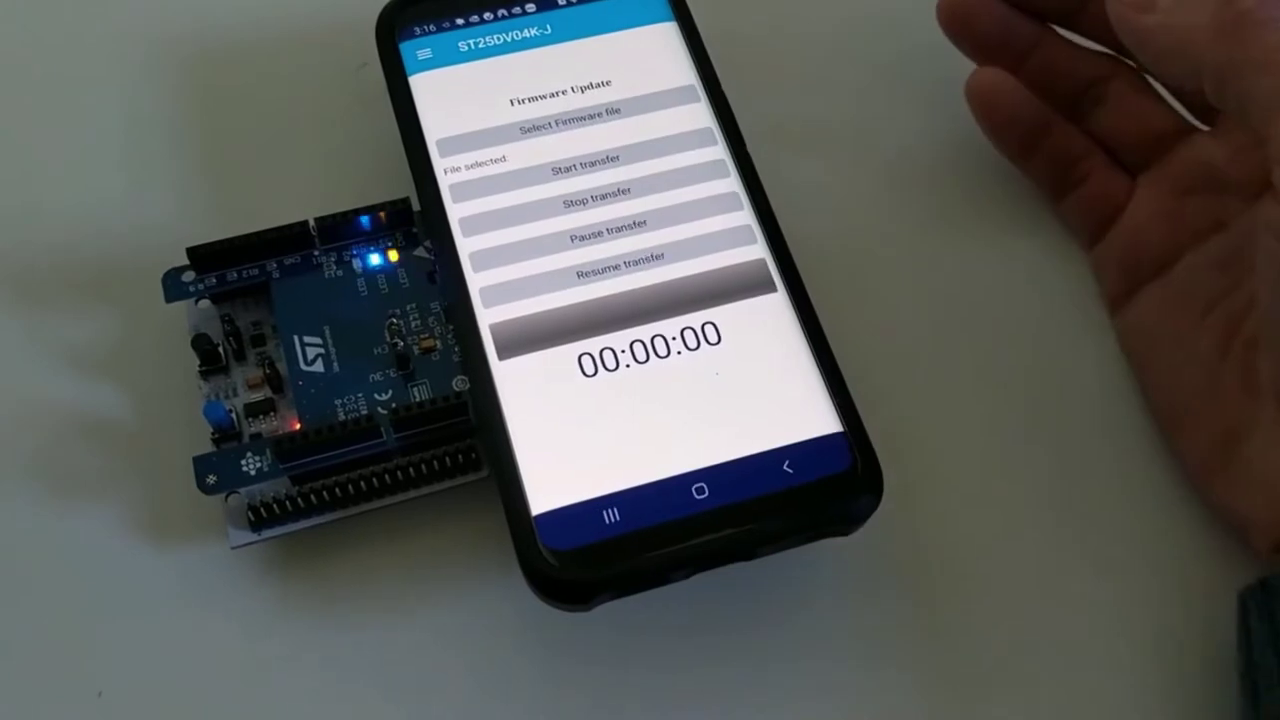
click(567, 125)
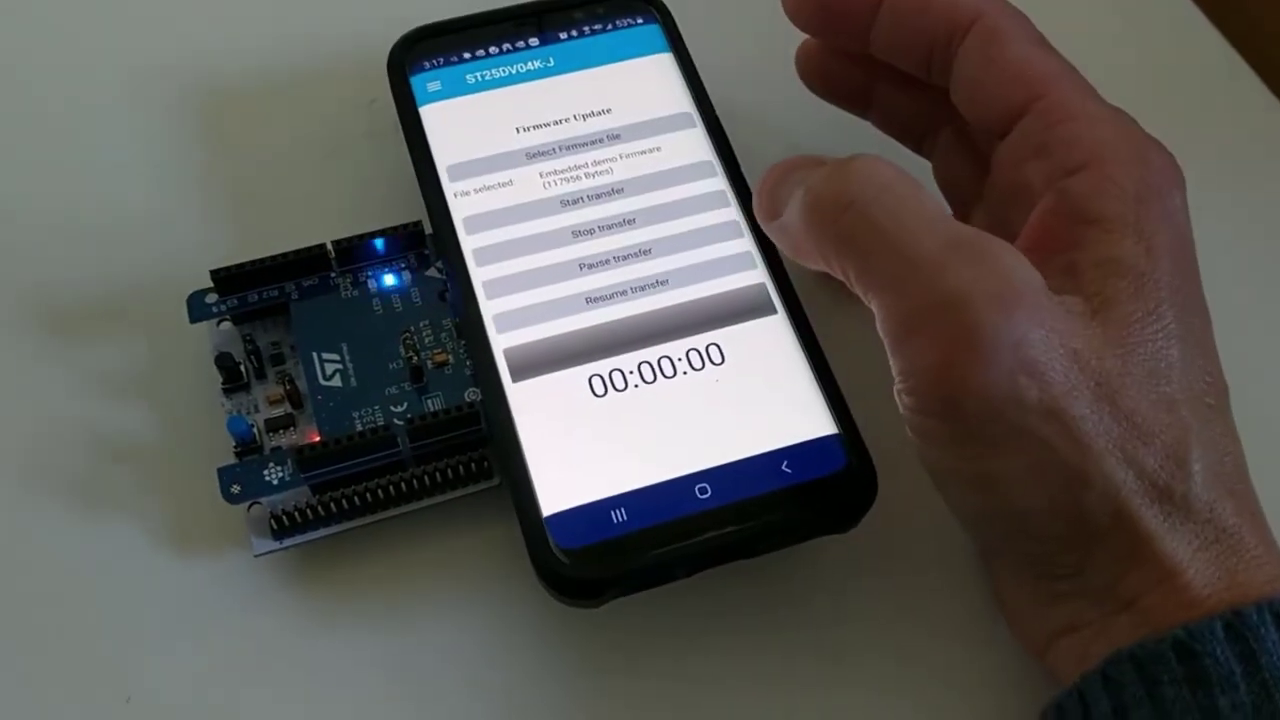
Pick ST25DV-EH_Led_Fw1.bin (52712 bytes) from phone storage and confirm the tag password.
click(573, 154)
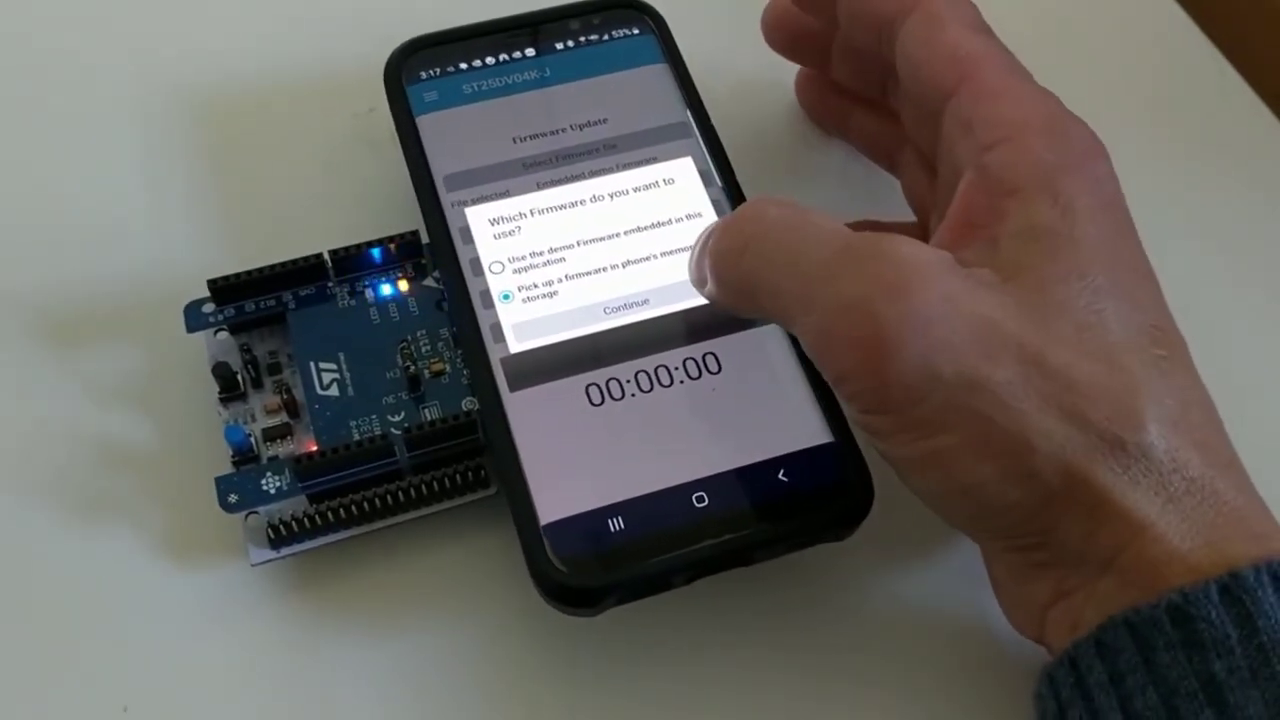
click(625, 304)
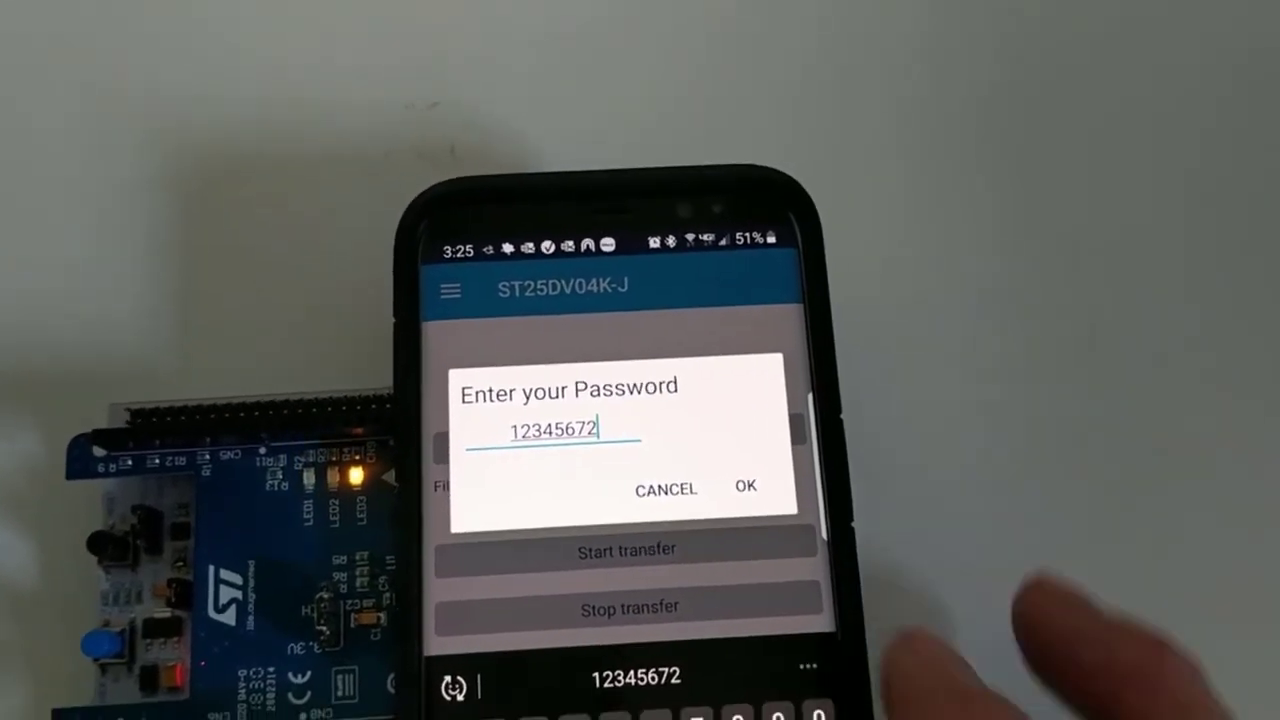
click(746, 488)
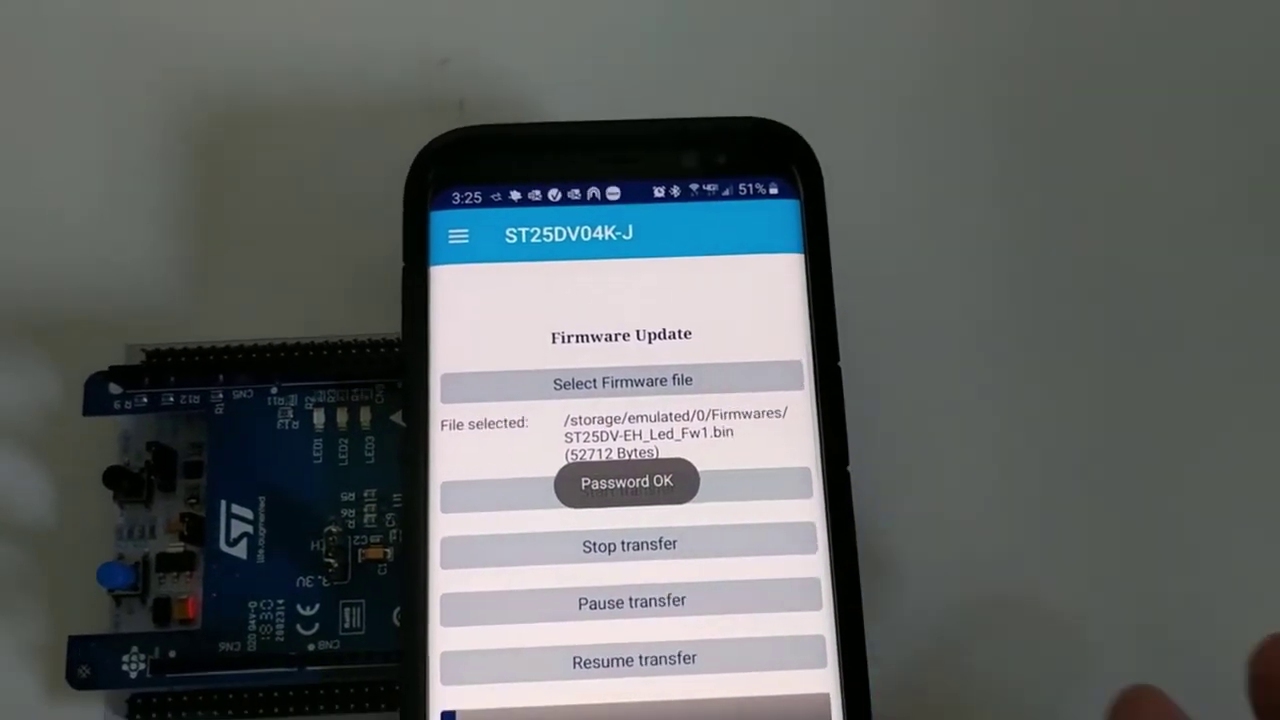